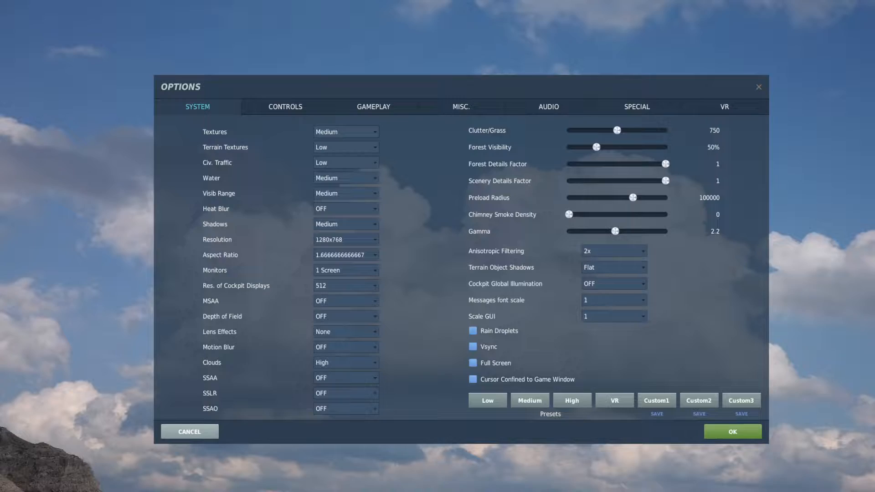
# Load the Medium preset: High textures, Flat Only shadows, 4x anisotropic, 30000 preload
pyautogui.click(724, 106)
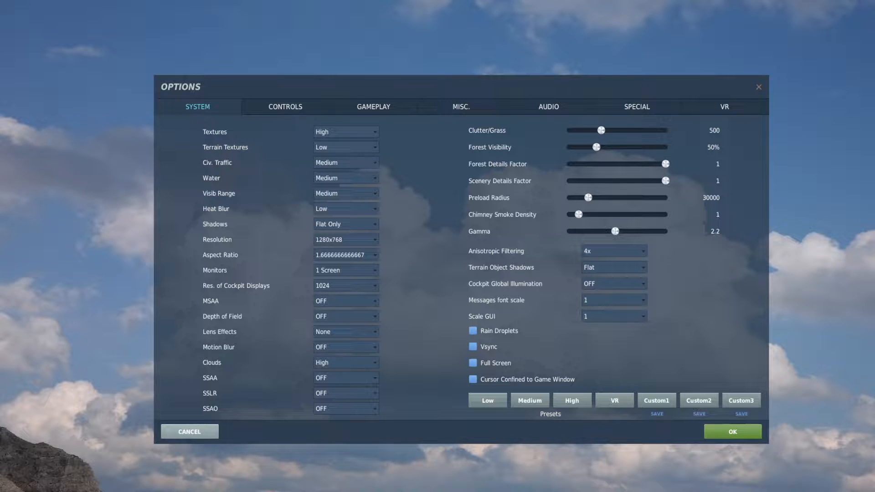
# Load the High preset with 2x MSAA, 8x anisotropic filtering and 60000 preload radius
pyautogui.click(724, 107)
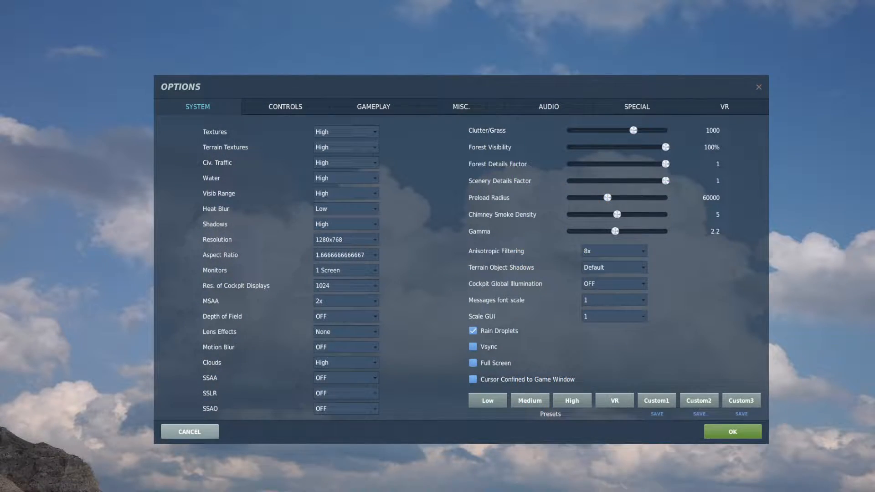
# Check VR pixel density, then return to SYSTEM for Medium textures, Low terrain, 512 displays
pyautogui.click(723, 107)
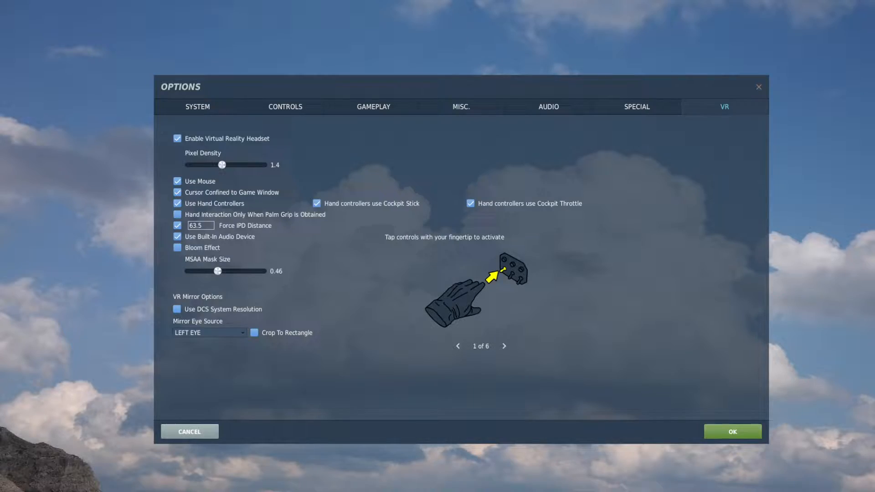
pyautogui.click(732, 432)
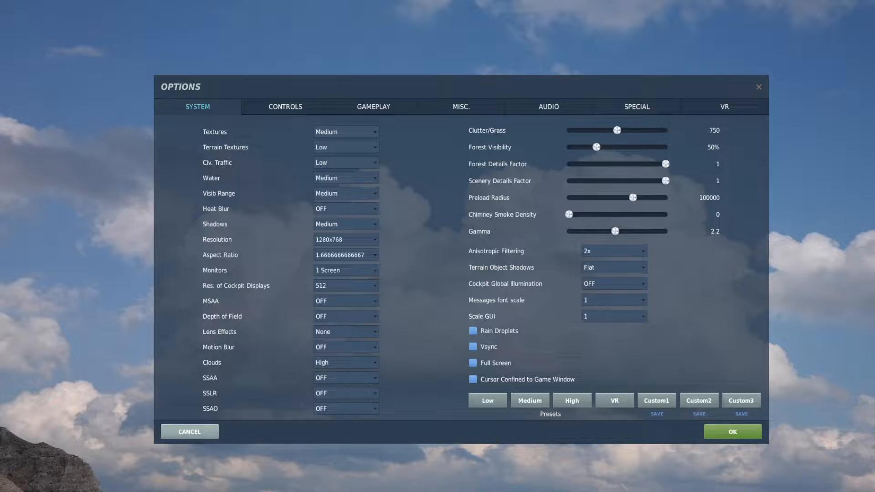
# Apply High textures and Flat Only shadows, confirm, and fly in VR at about 85 FPS
pyautogui.click(724, 107)
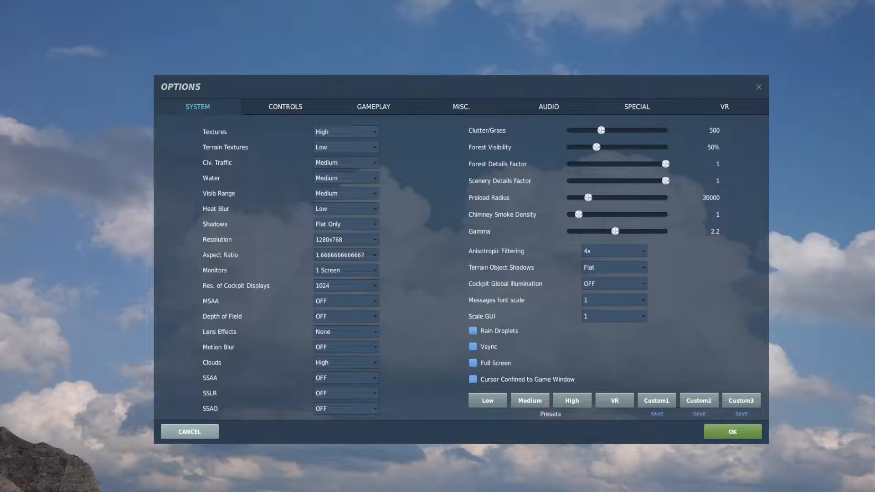
pyautogui.click(731, 432)
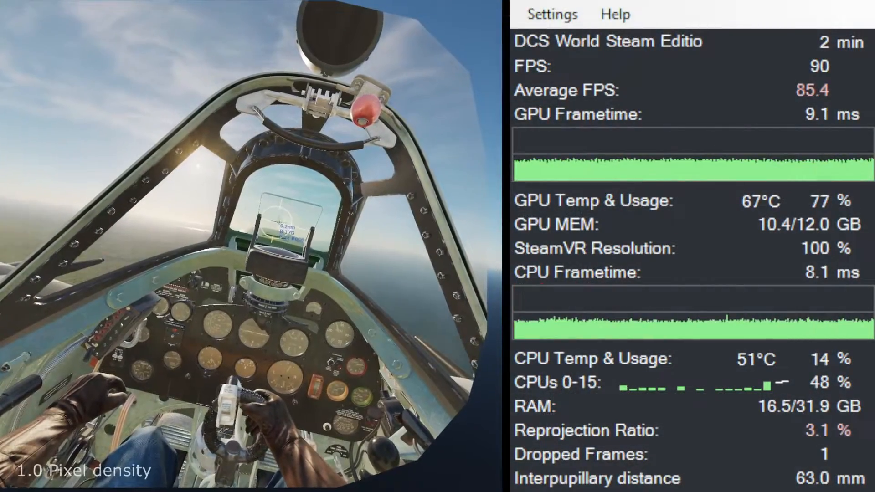